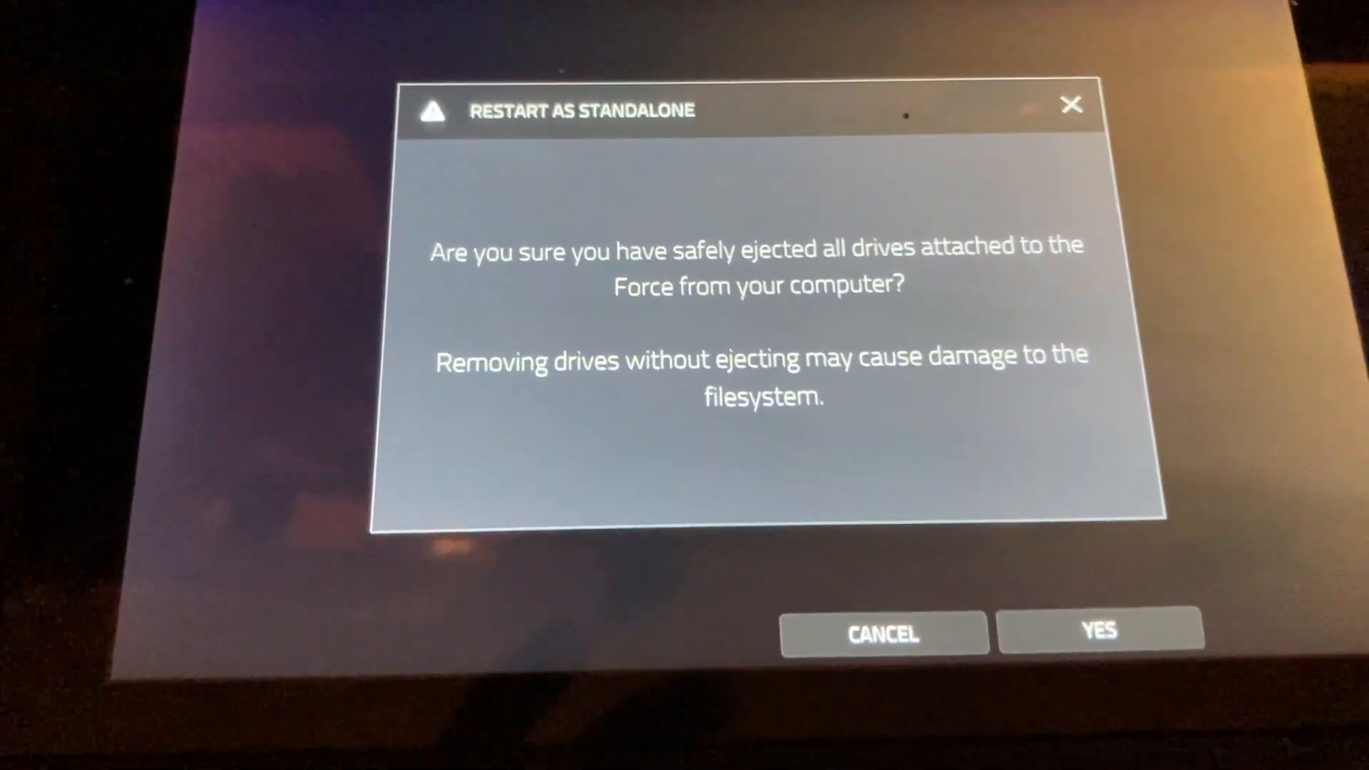
# Confirm the drives are ejected and reboot the Force from Computer Mode into standalone mode.
pyautogui.click(1098, 632)
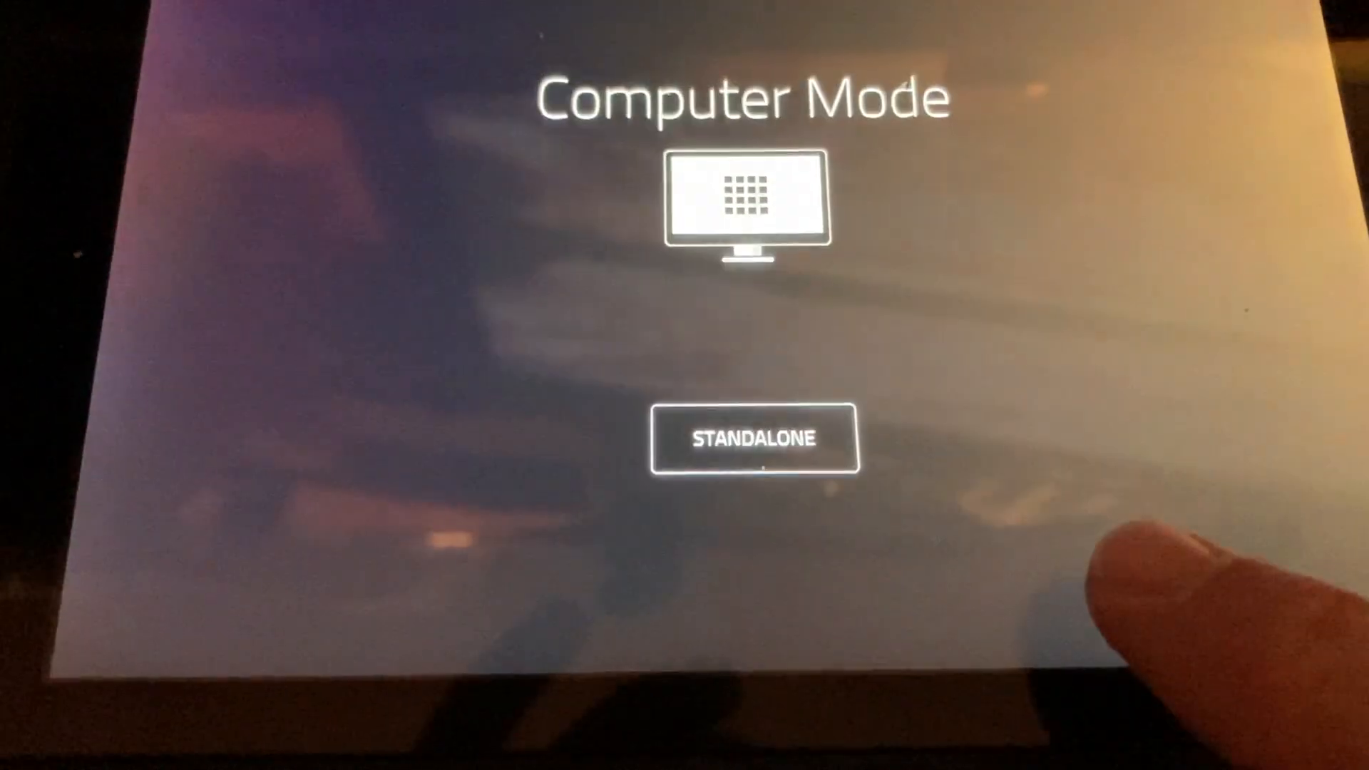
pyautogui.click(754, 439)
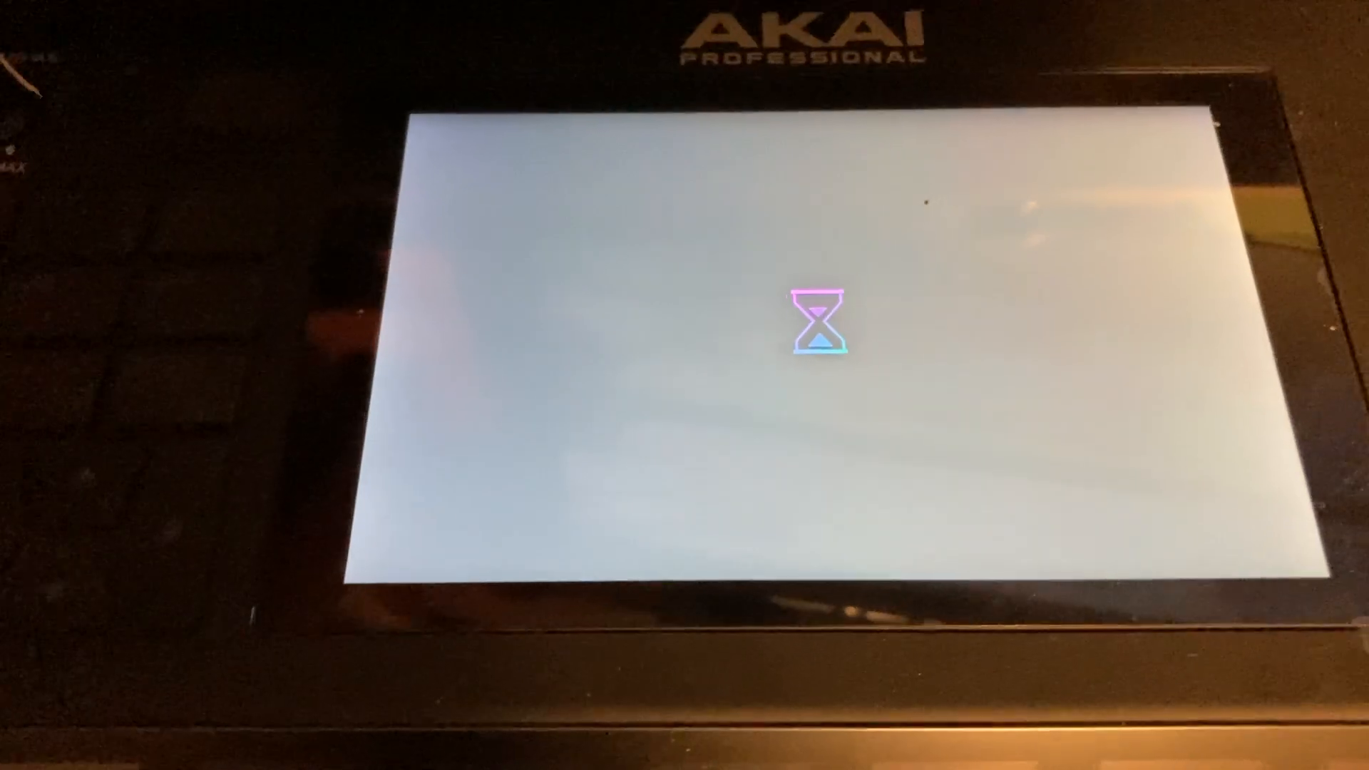